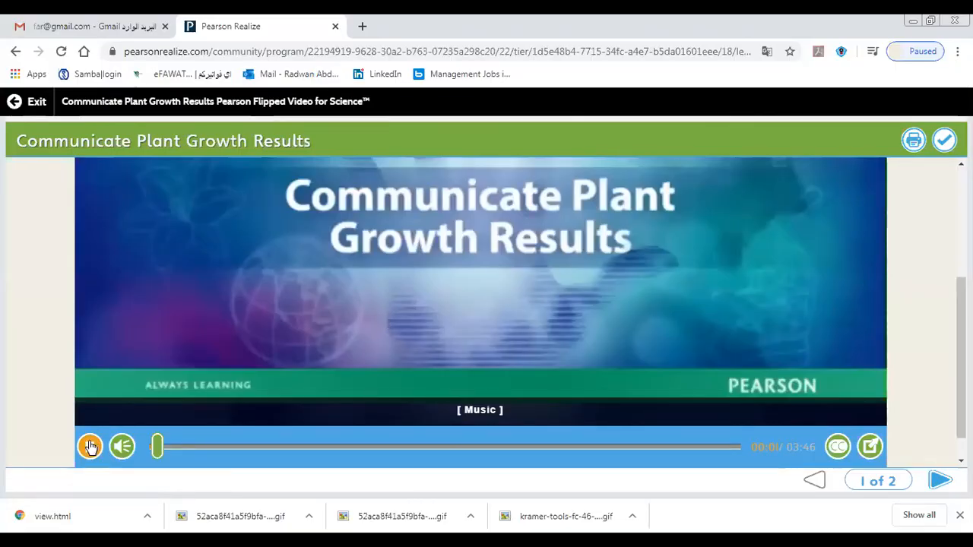
Step: Play the 'Communicate Plant Growth Results' lesson video from the start, with captions
click(90, 447)
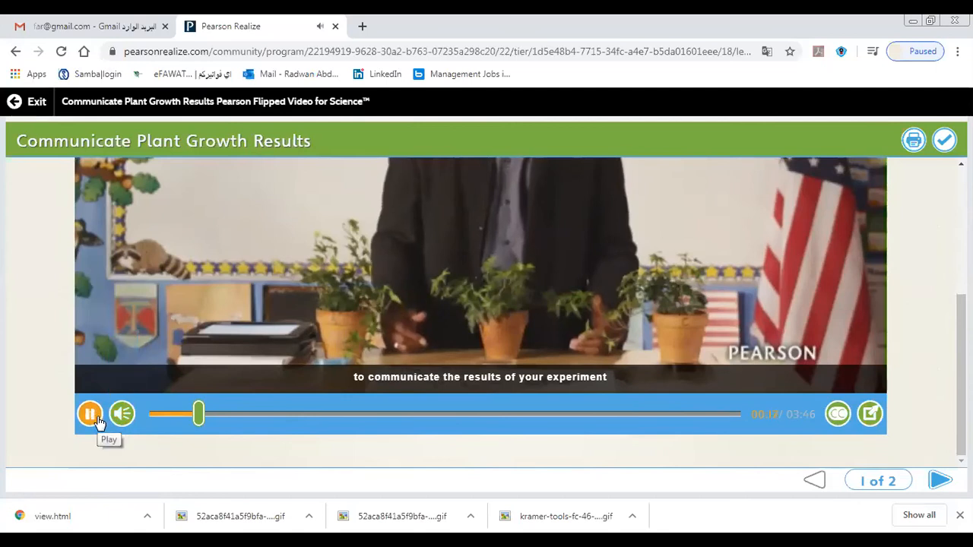
click(89, 413)
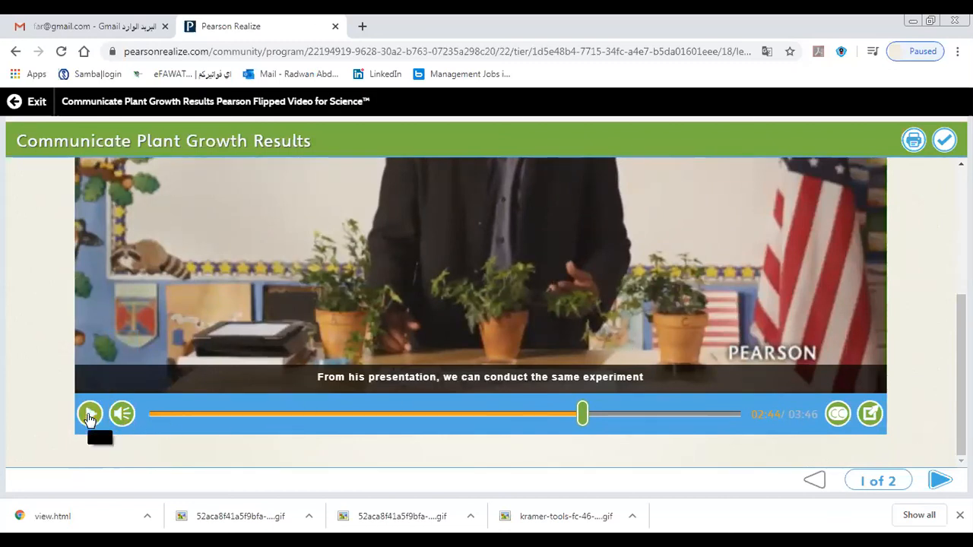
Step: Resume the lesson video from 2:44 of 3:46
click(90, 414)
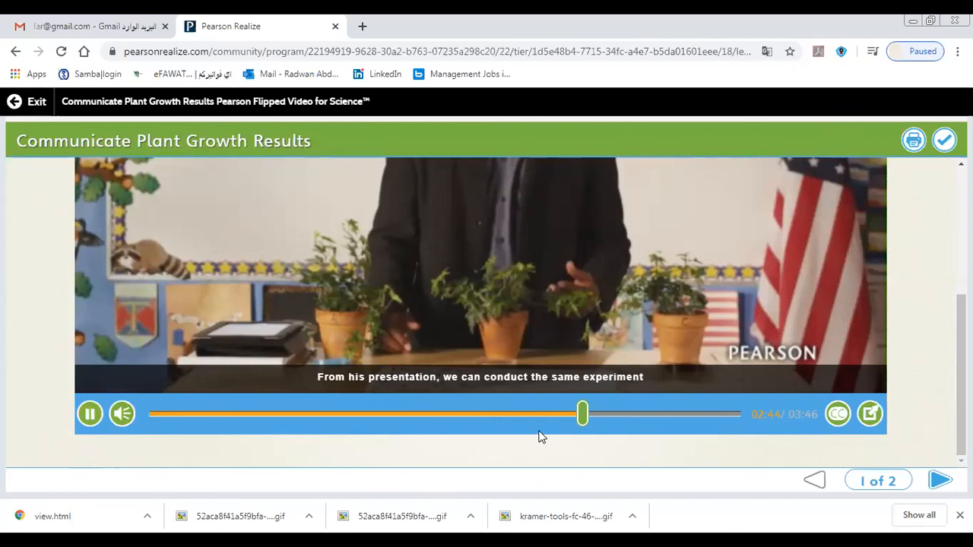
mouse_move(918, 259)
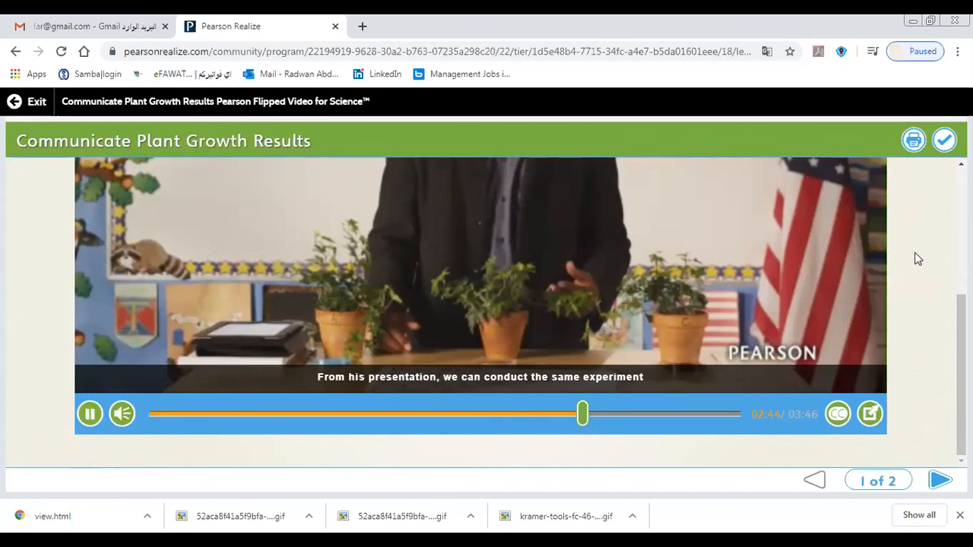